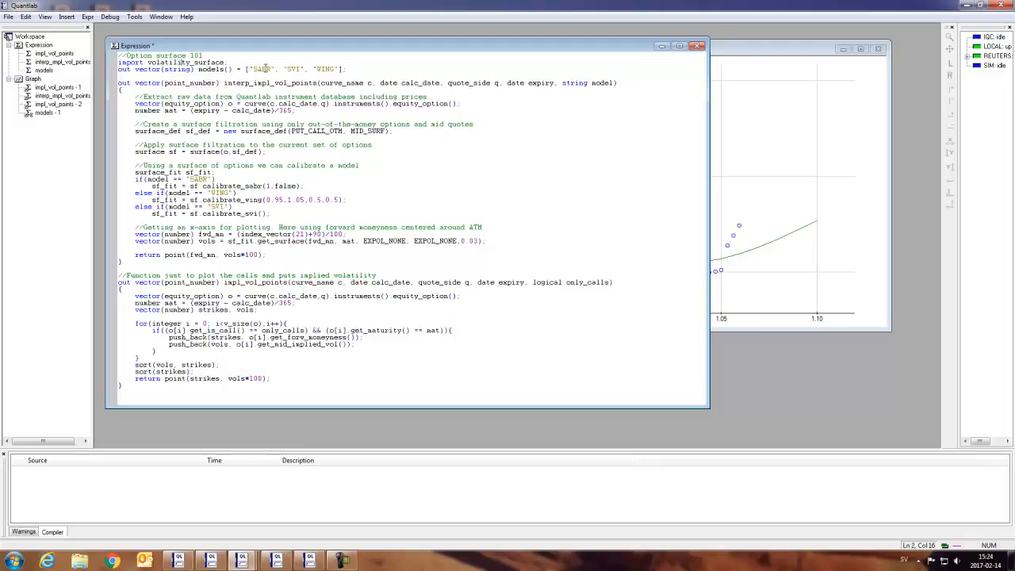
# Review the impl_vol_points function in the script editor
pyautogui.click(267, 70)
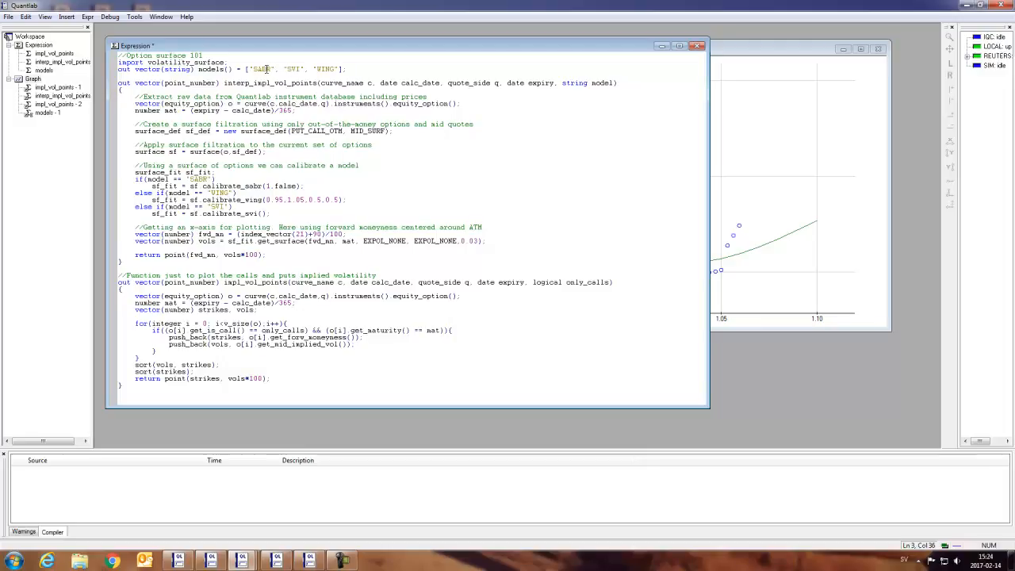
pyautogui.click(295, 70)
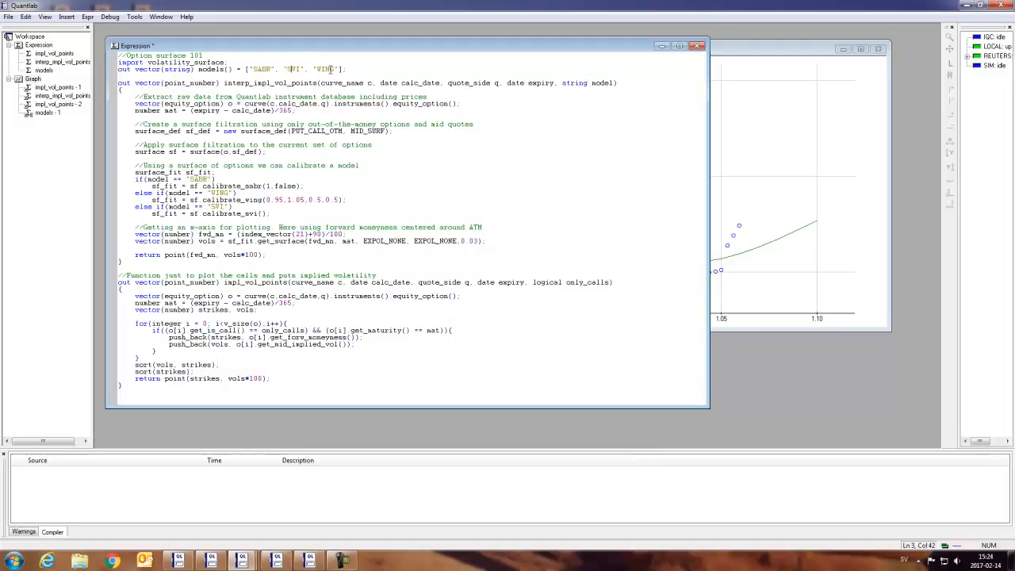
pyautogui.doubleClick(325, 69)
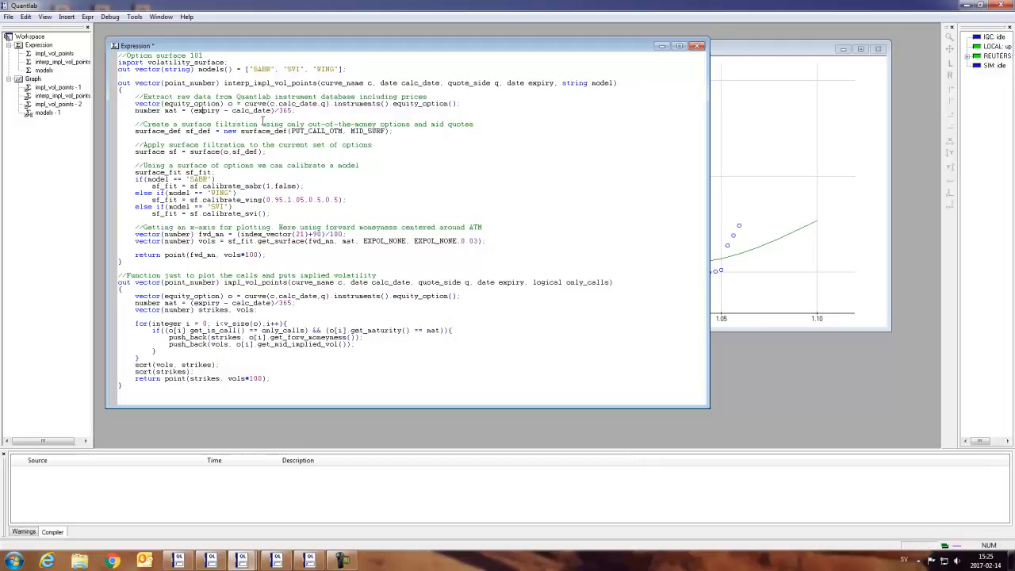
pyautogui.click(266, 120)
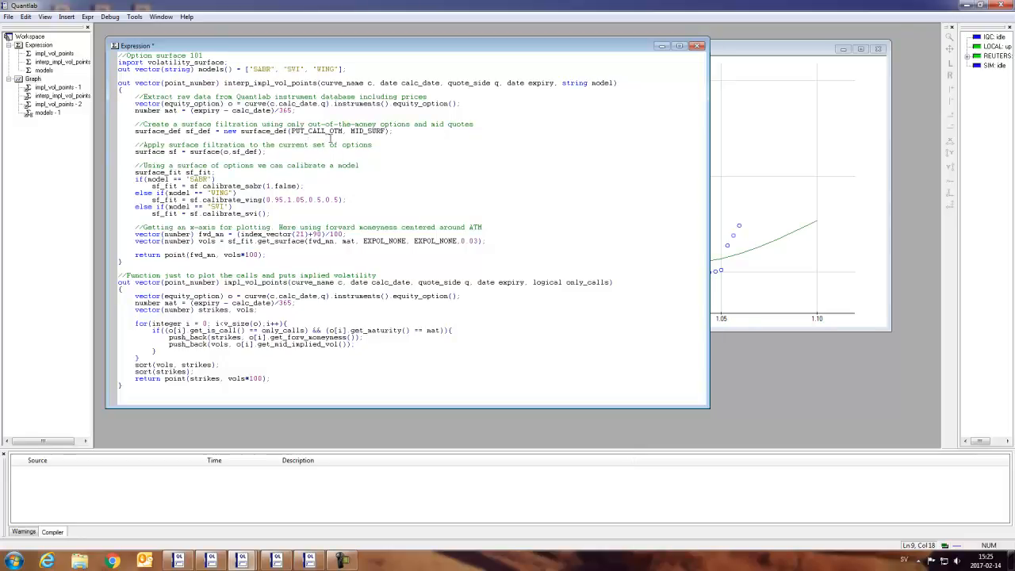
pyautogui.moveTo(332, 139)
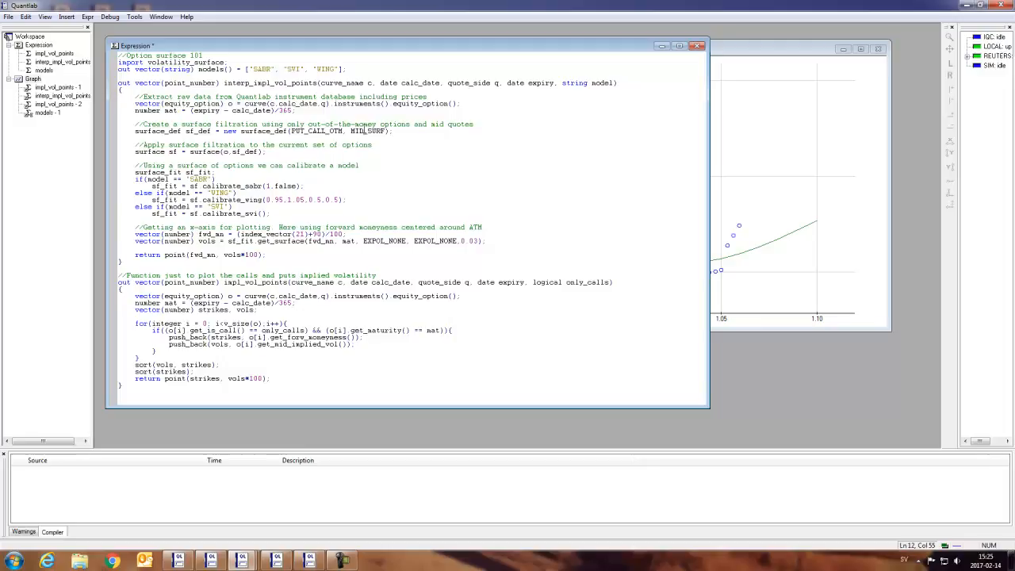
pyautogui.moveTo(300, 169)
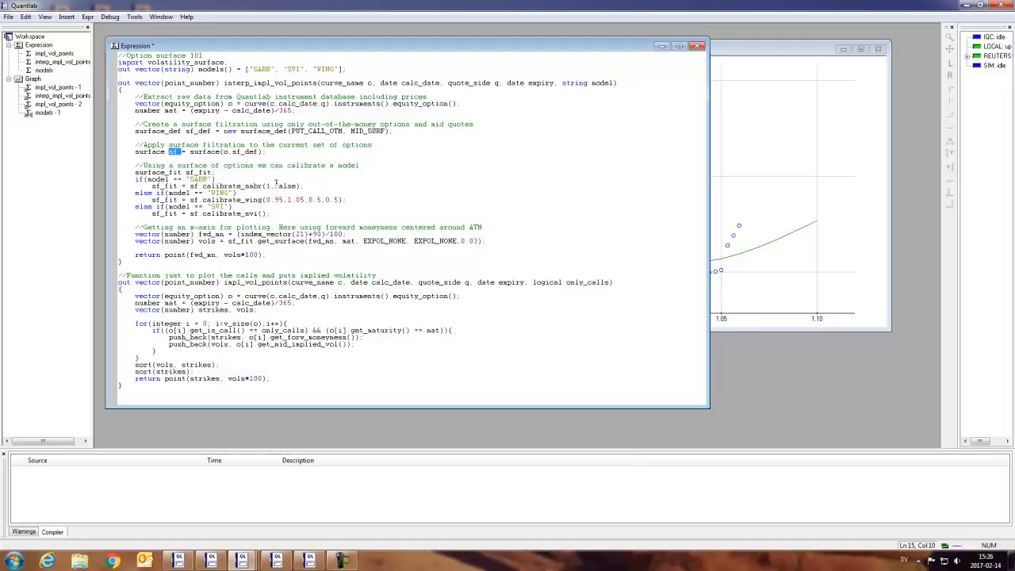
pyautogui.moveTo(248, 178)
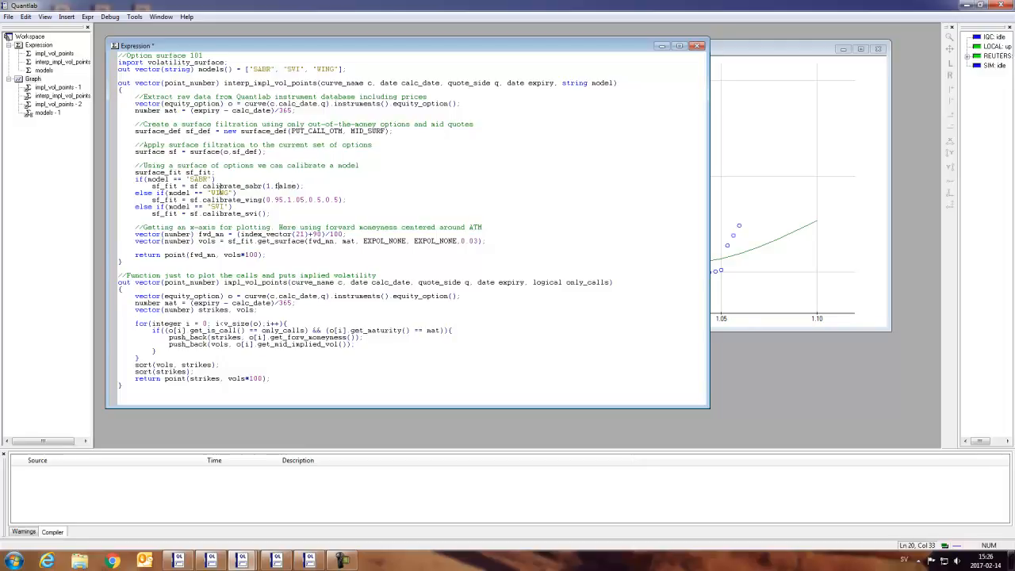
pyautogui.moveTo(264, 196)
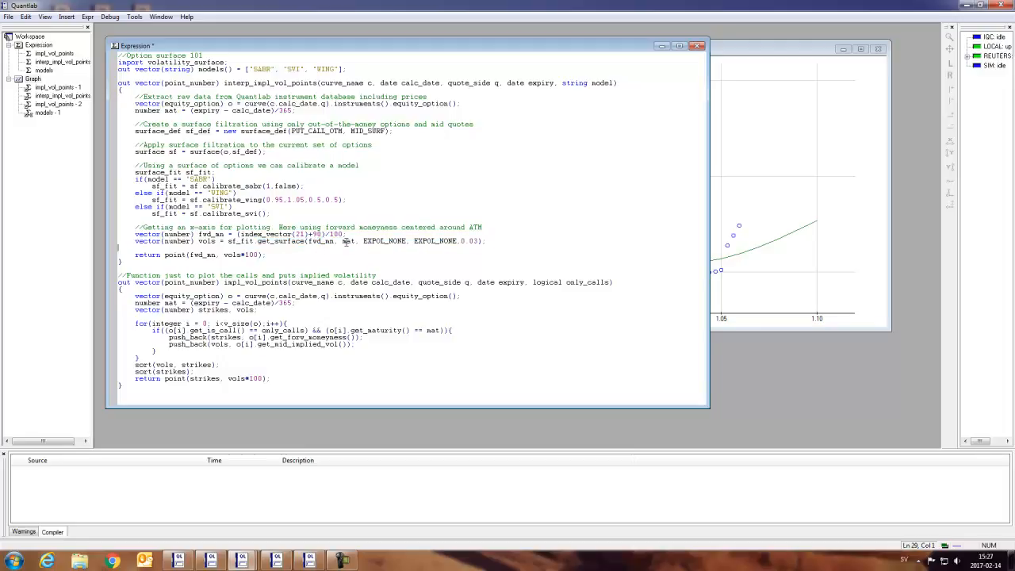
# Bring up the Graph window plotting PUTS, CALLS and the fitted SABR smile
pyautogui.doubleClick(347, 241)
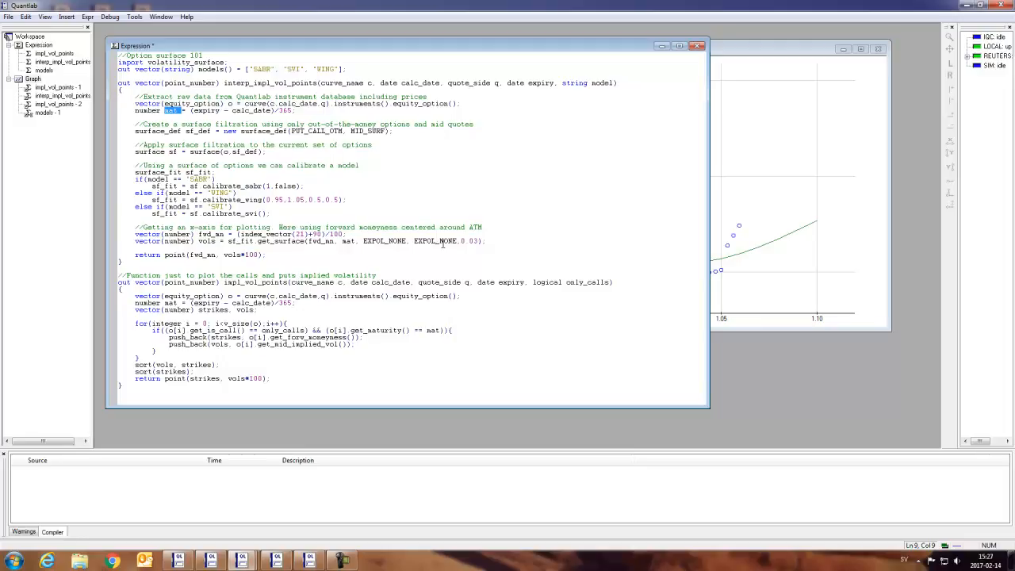
pyautogui.moveTo(443, 241)
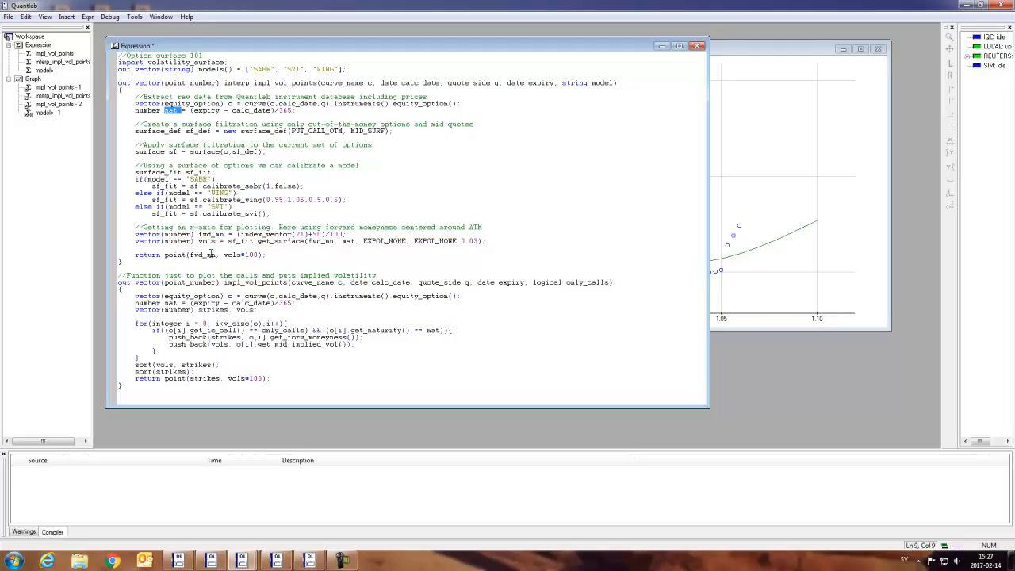
pyautogui.moveTo(254, 253)
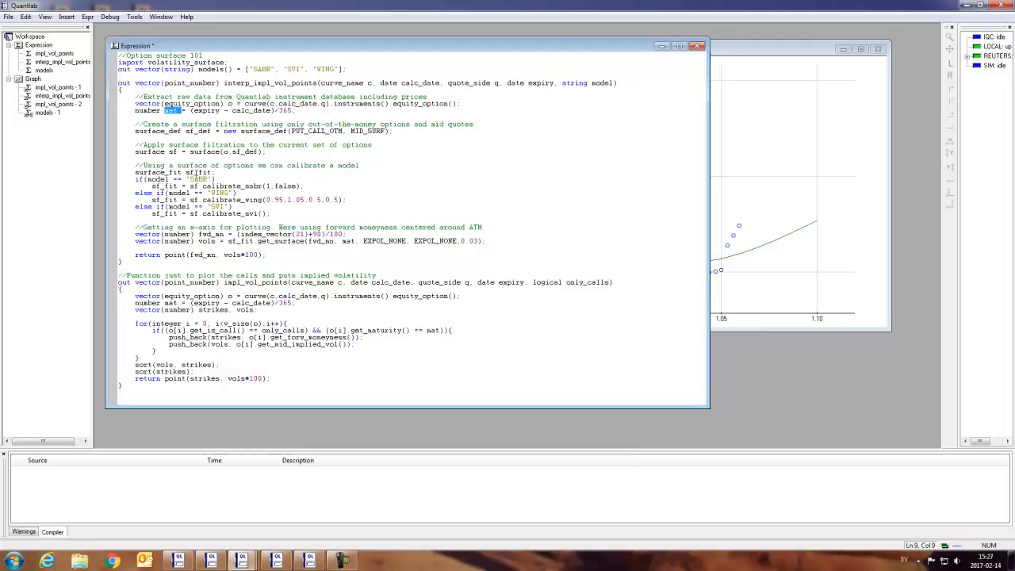
pyautogui.click(249, 284)
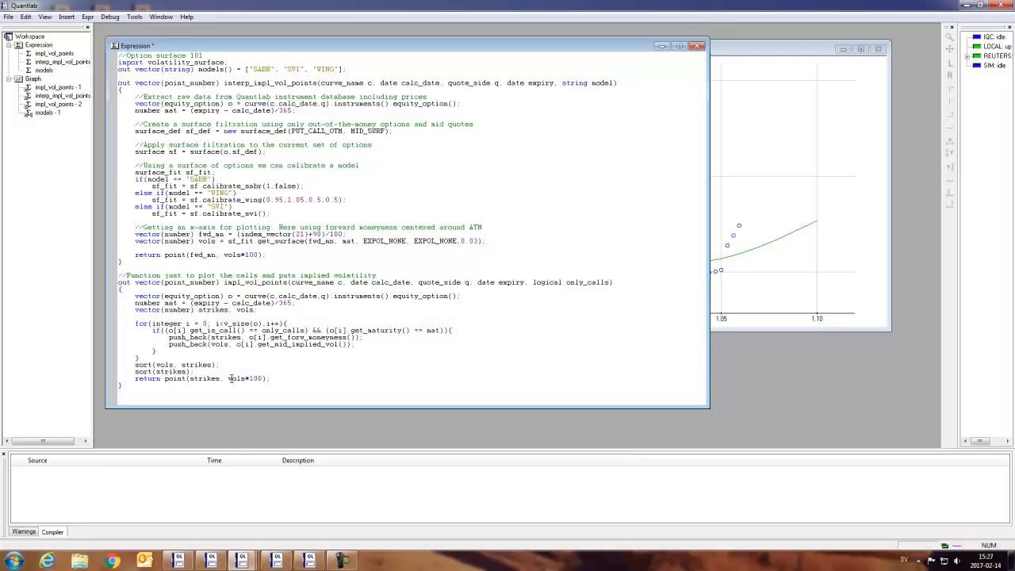
pyautogui.click(314, 331)
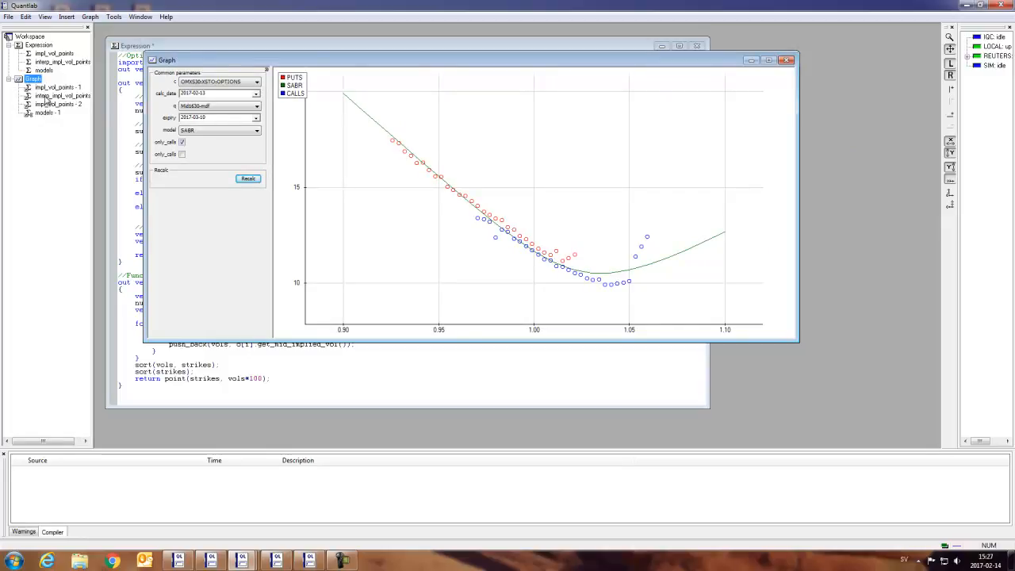
pyautogui.rightClick(209, 222)
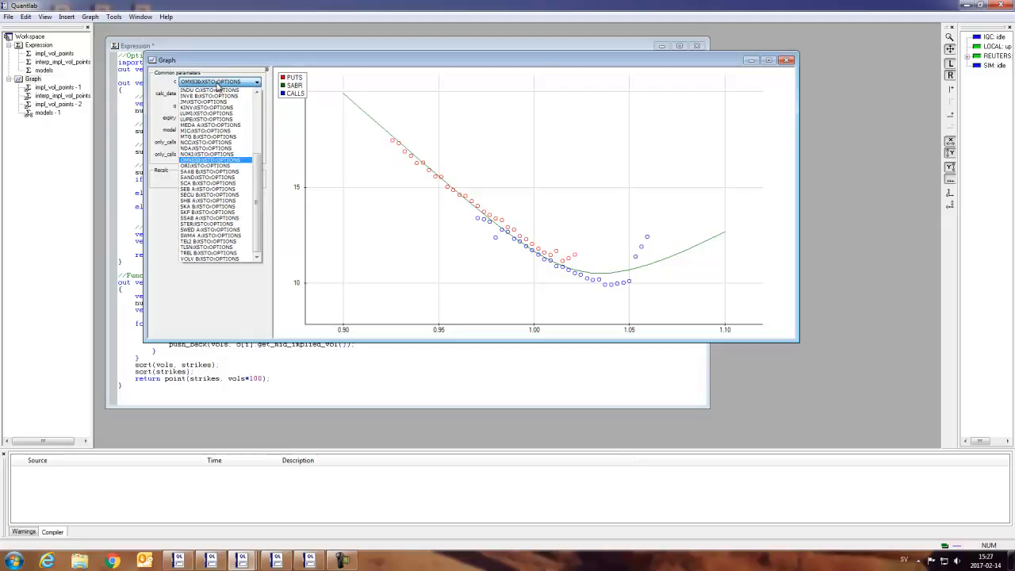
pyautogui.click(209, 159)
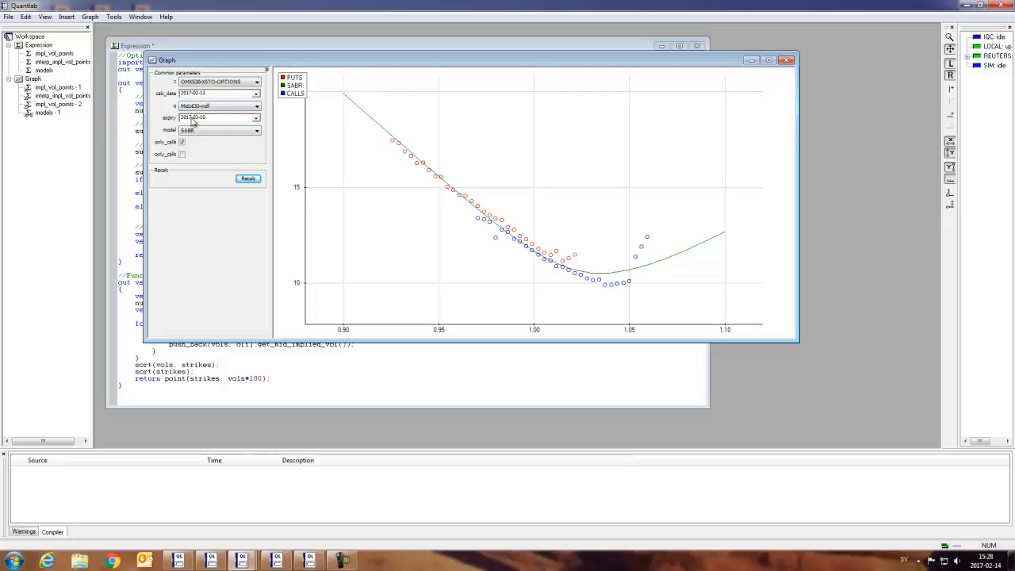
pyautogui.moveTo(209, 124)
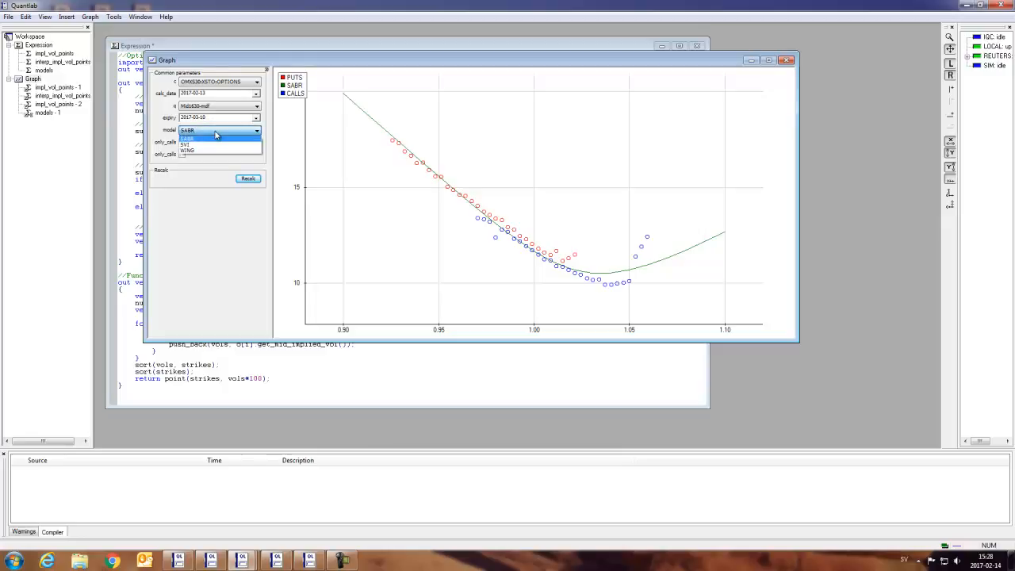
pyautogui.click(187, 137)
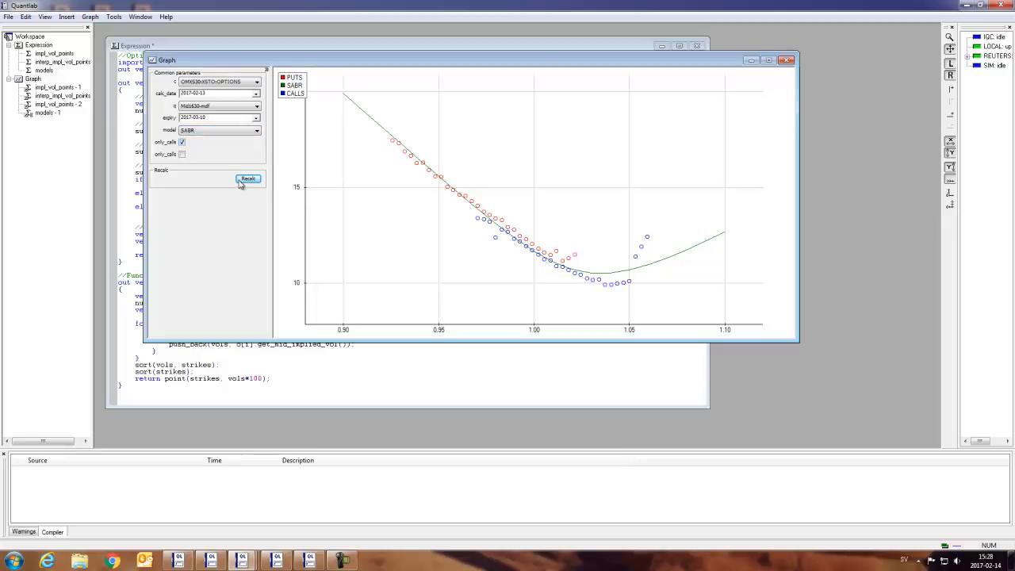
# Refresh the graph, then highlight CALLS and the SABR curve from the legend
pyautogui.click(247, 178)
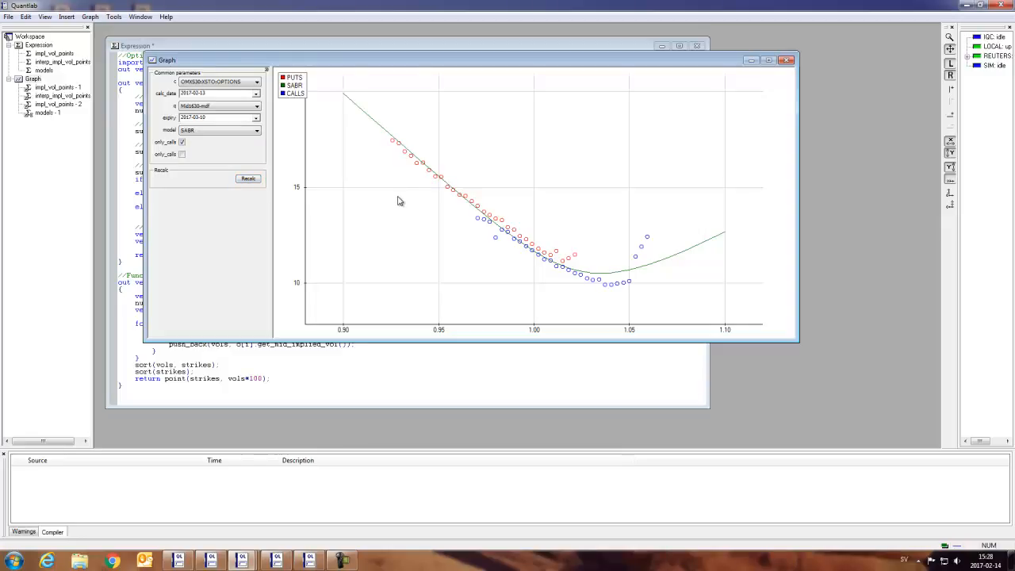
pyautogui.moveTo(532, 241)
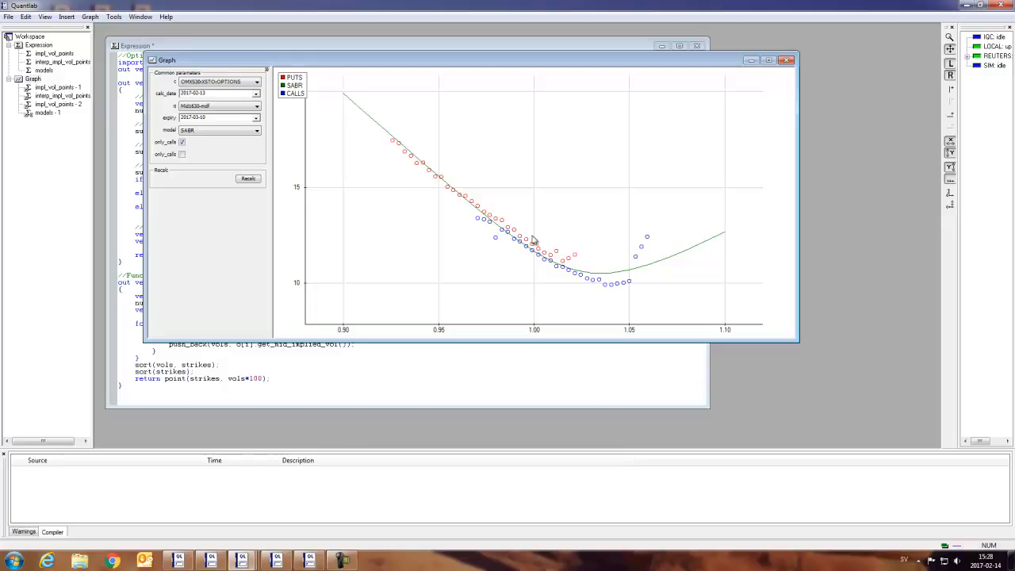
pyautogui.moveTo(596, 285)
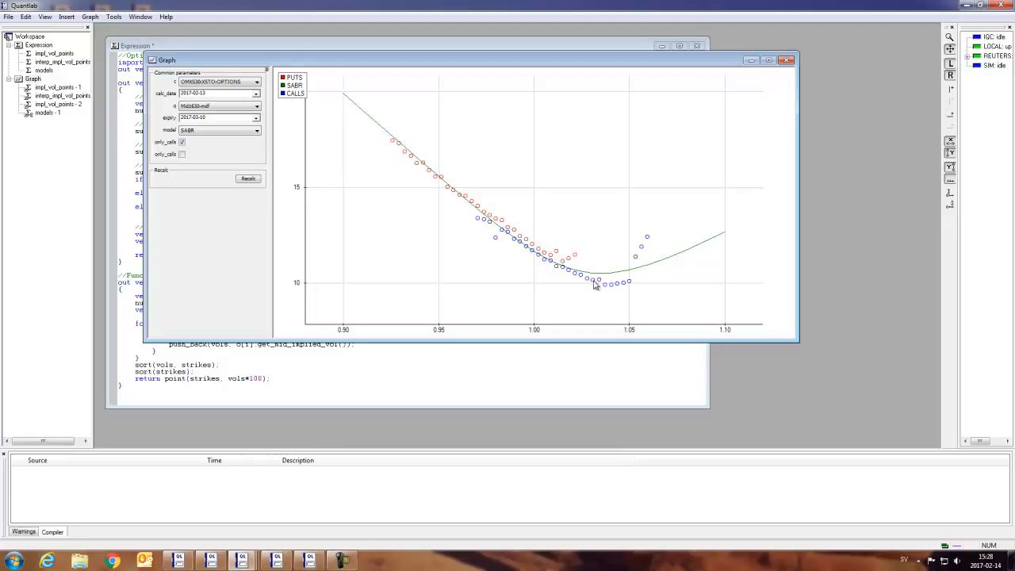
pyautogui.click(295, 92)
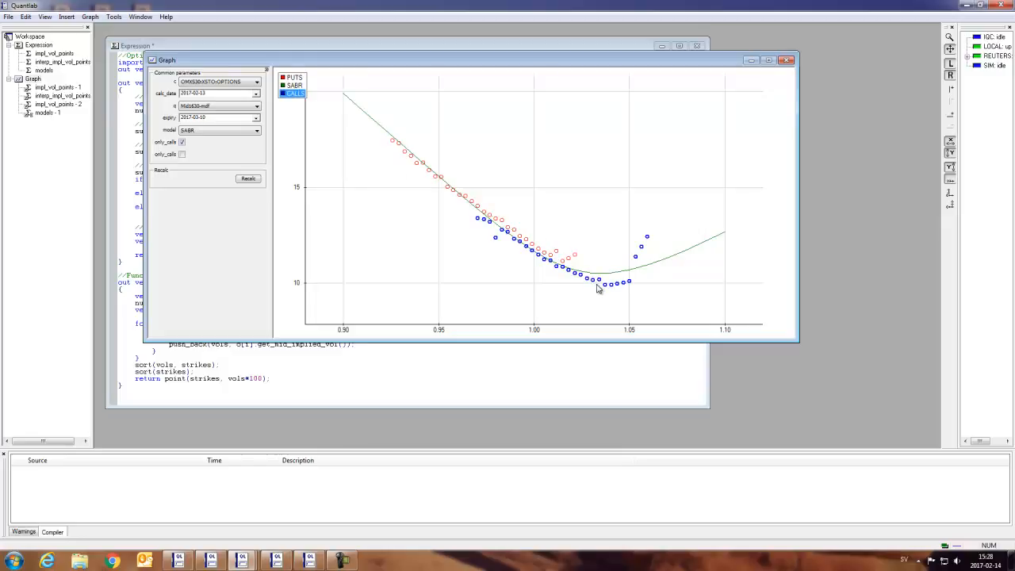
pyautogui.click(295, 85)
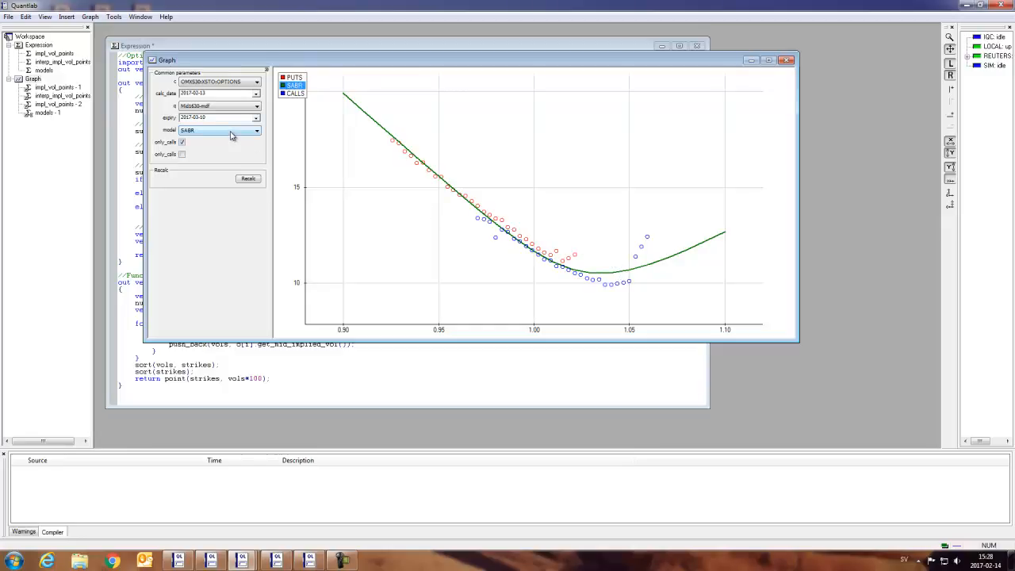
# Recalibrate the volatility smile with the SVI model
pyautogui.click(219, 130)
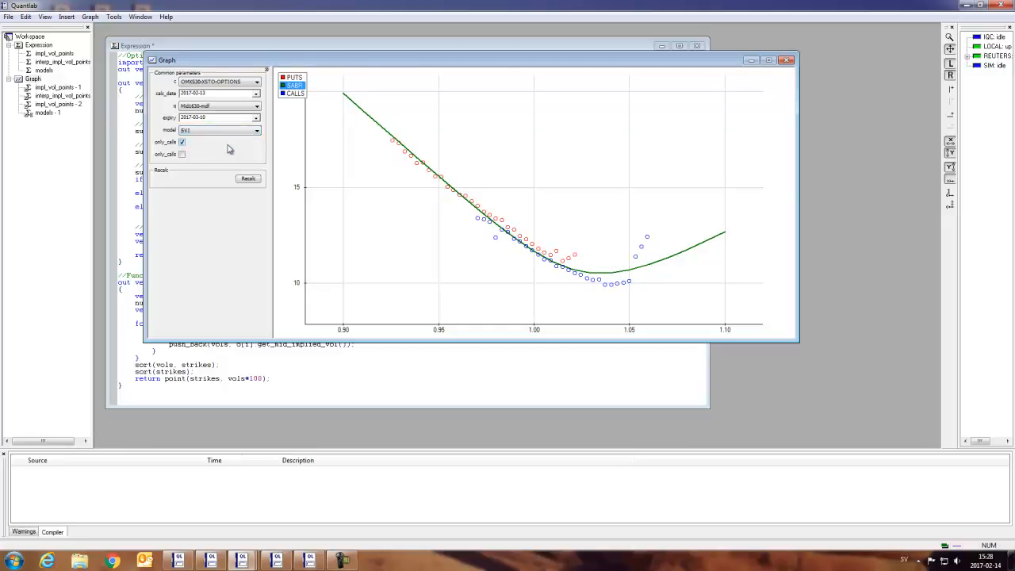
pyautogui.click(248, 178)
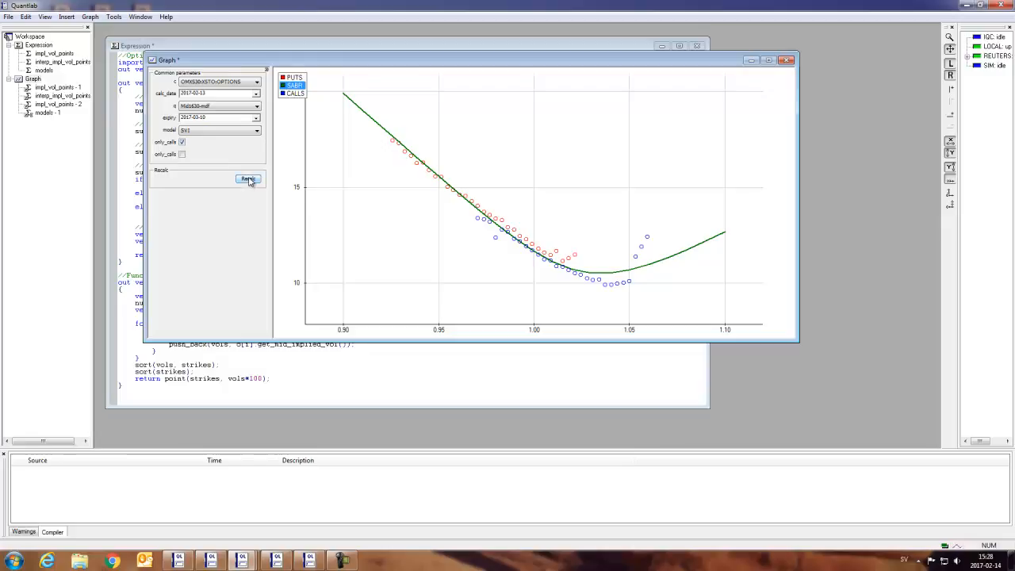
pyautogui.click(248, 178)
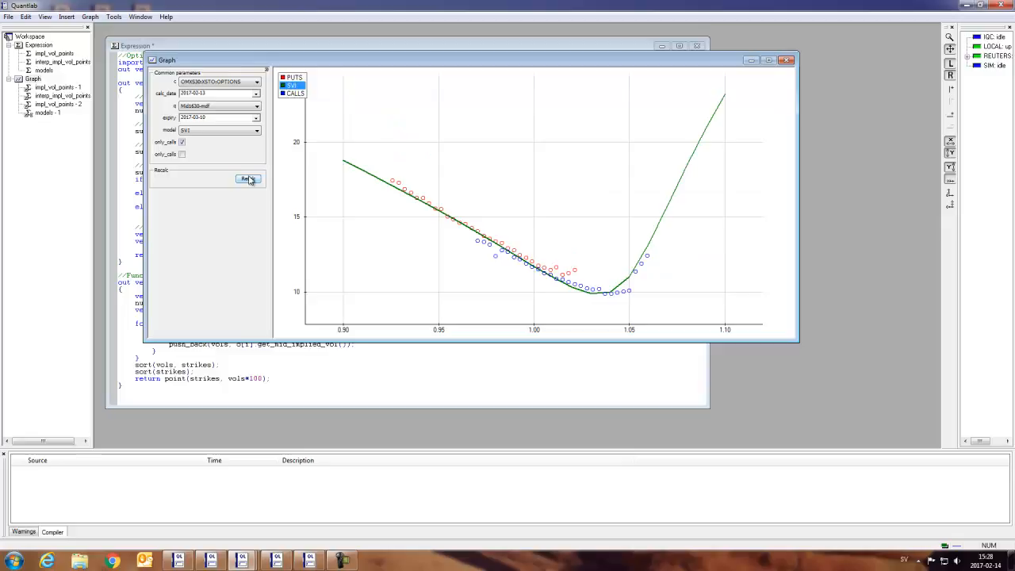
pyautogui.click(247, 178)
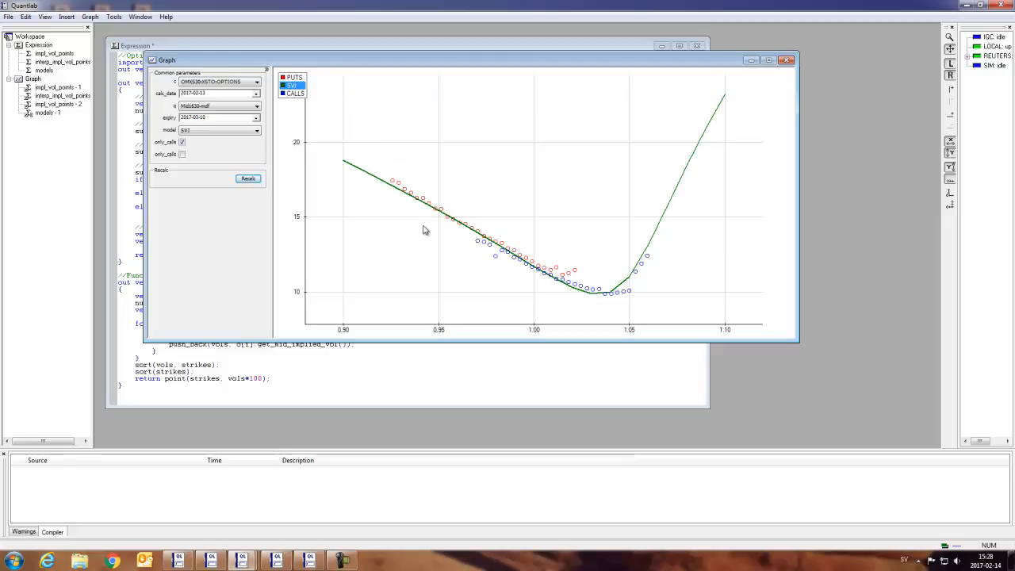
# Recalibrate the volatility smile with the Wing model
pyautogui.click(219, 130)
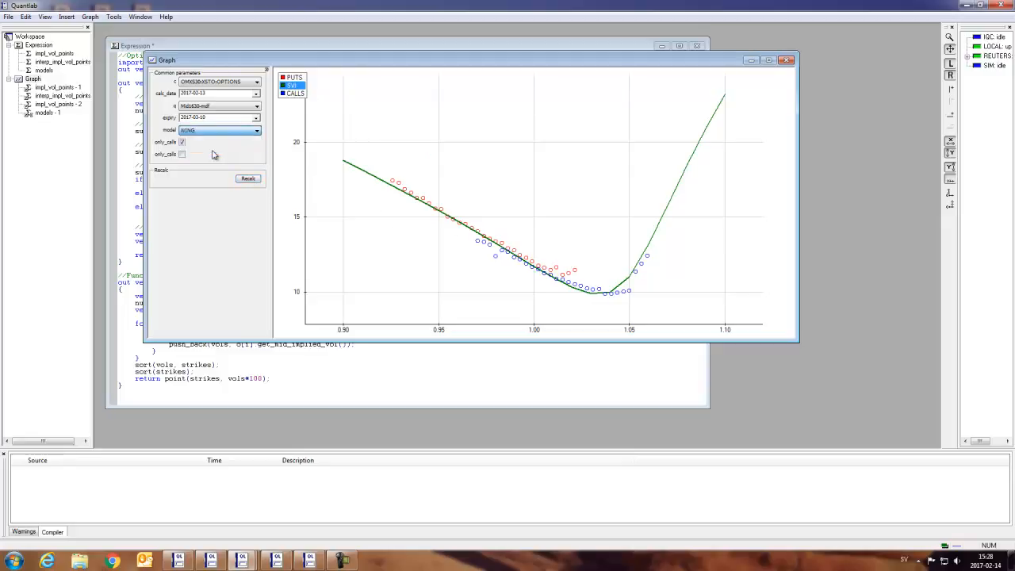
pyautogui.click(248, 178)
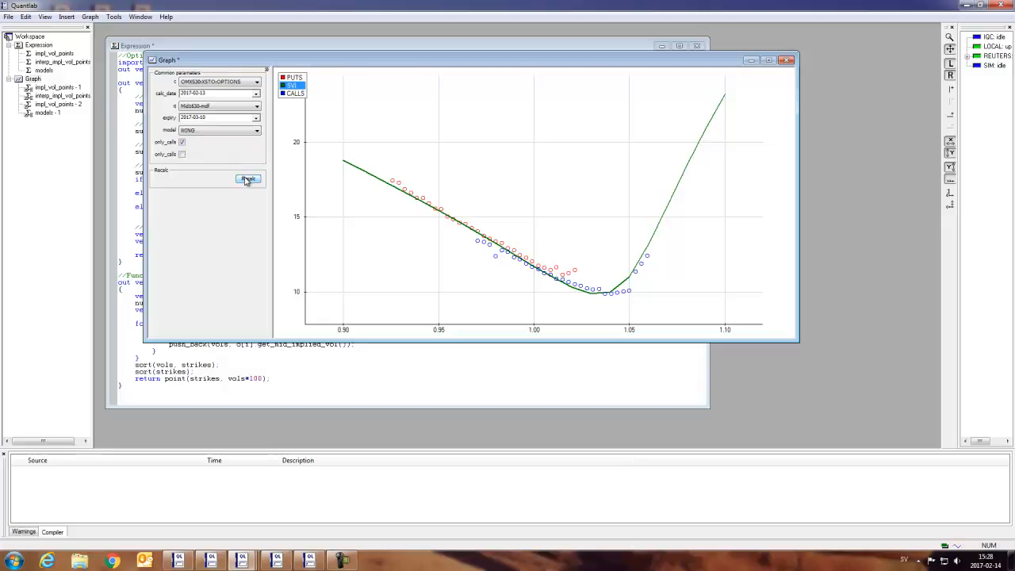
pyautogui.click(247, 179)
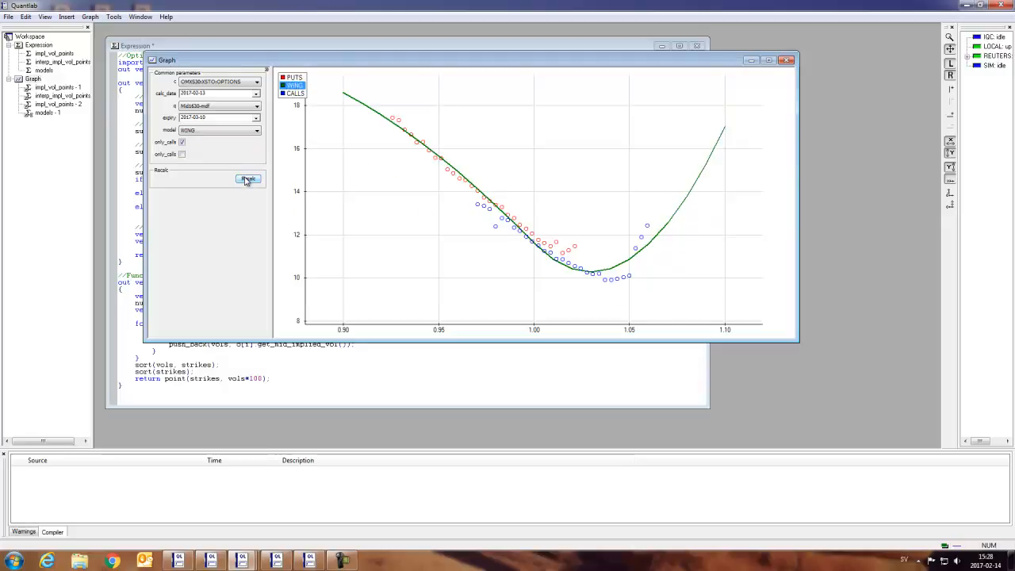
pyautogui.click(248, 177)
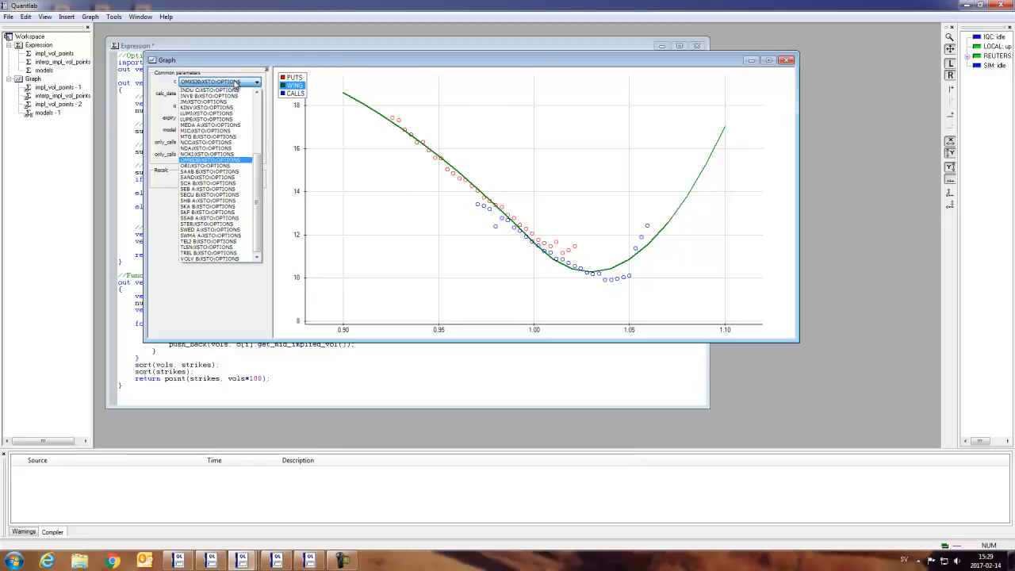
pyautogui.moveTo(214, 171)
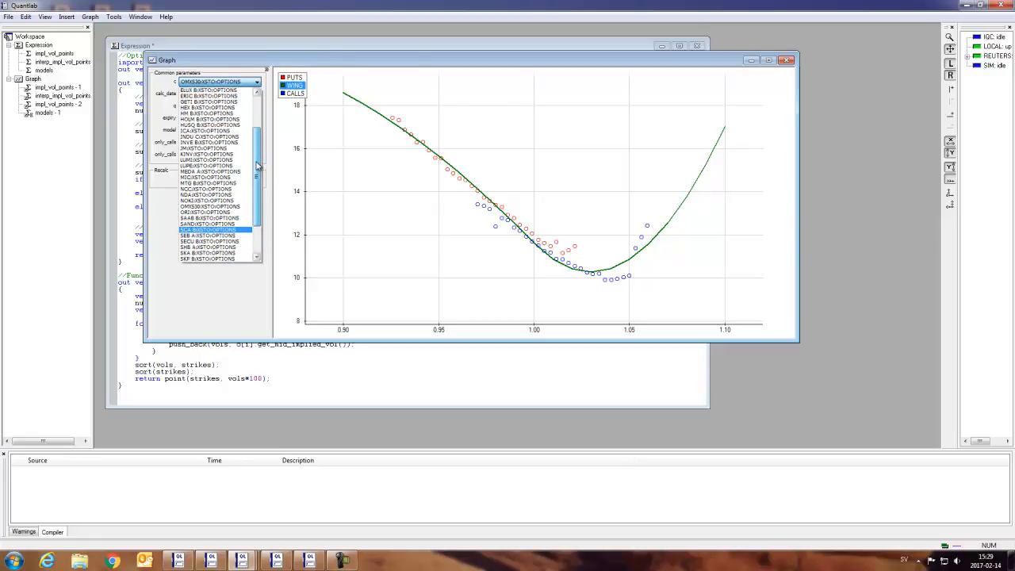
# Load ERIC B options as underlying and refit the Wing smile to their vols
pyautogui.click(208, 99)
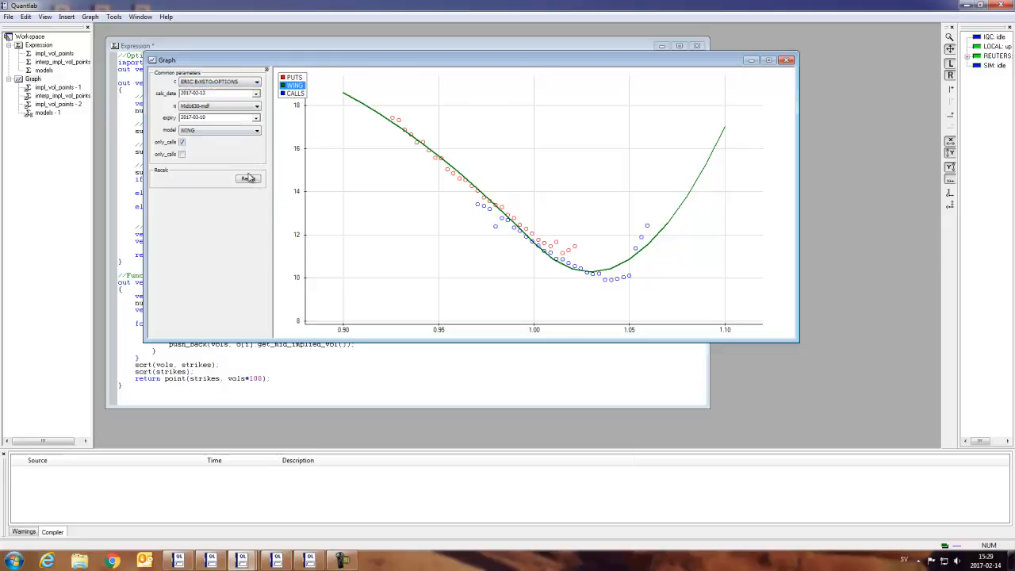
pyautogui.click(247, 178)
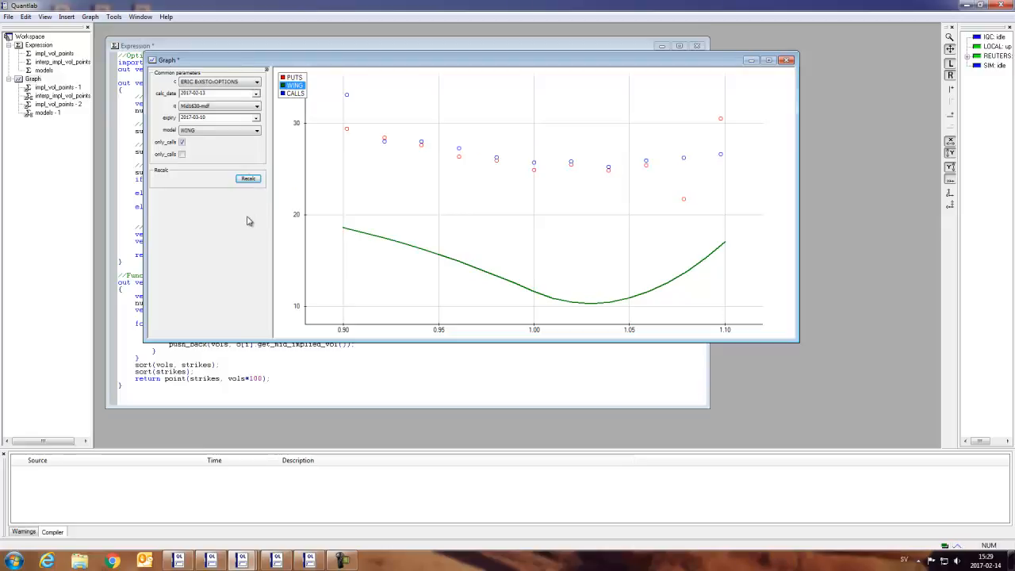
pyautogui.click(248, 177)
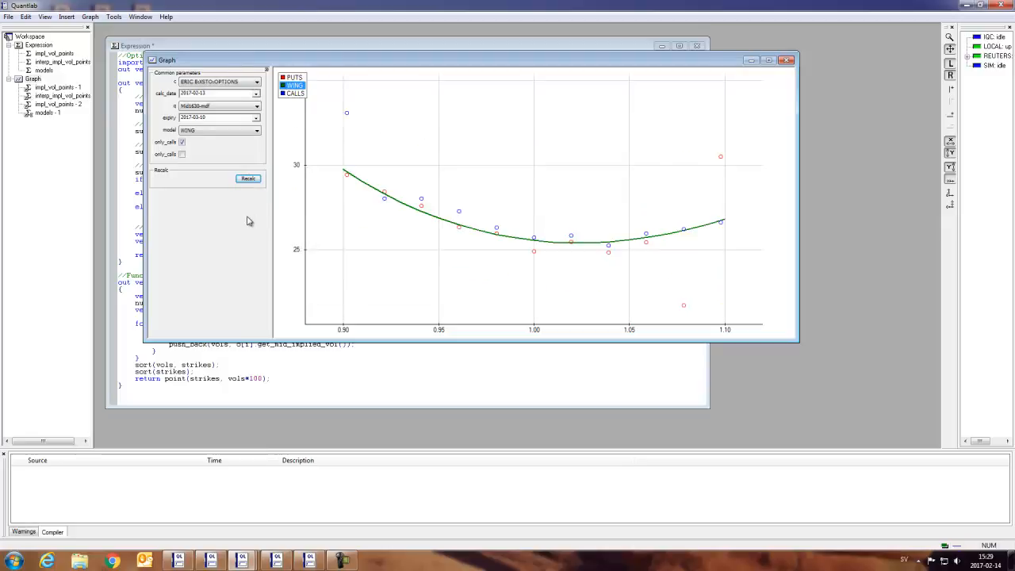
pyautogui.moveTo(516, 256)
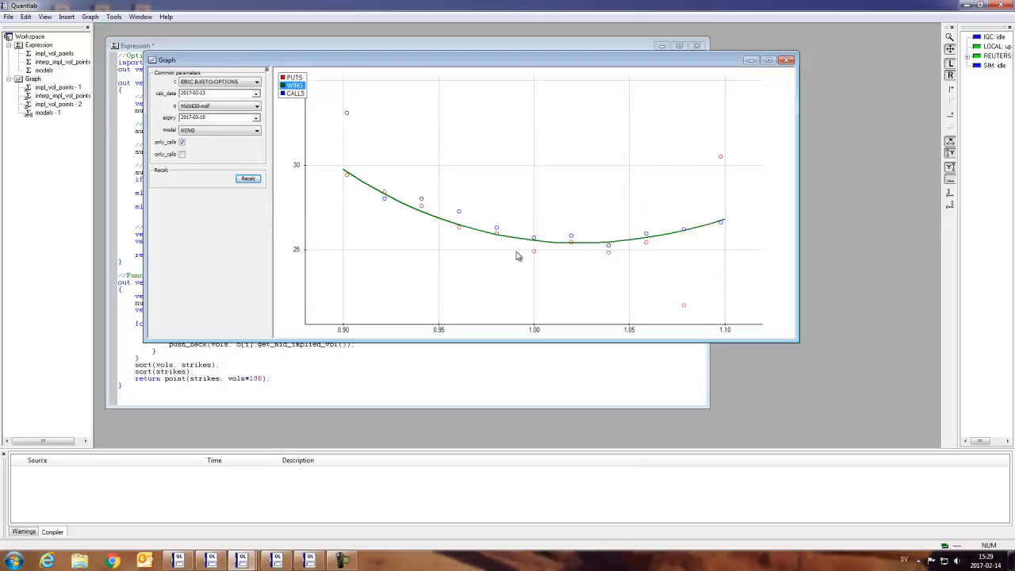
pyautogui.moveTo(530, 272)
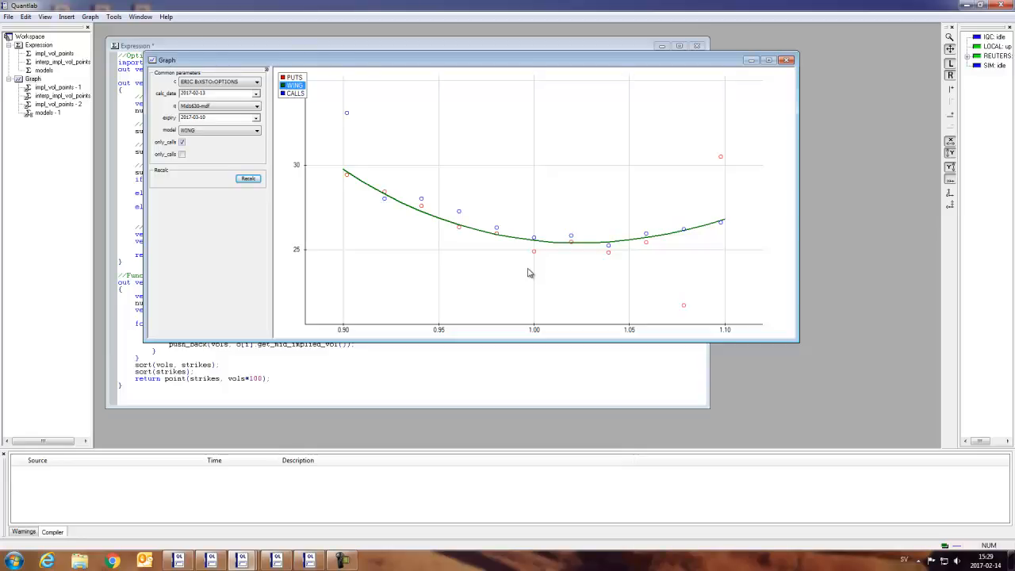
pyautogui.moveTo(435, 266)
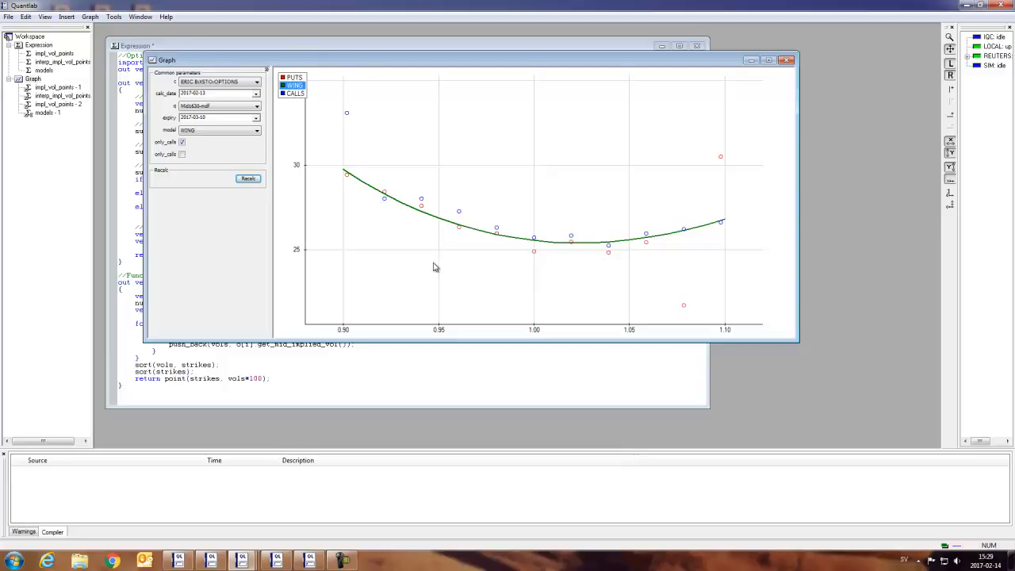